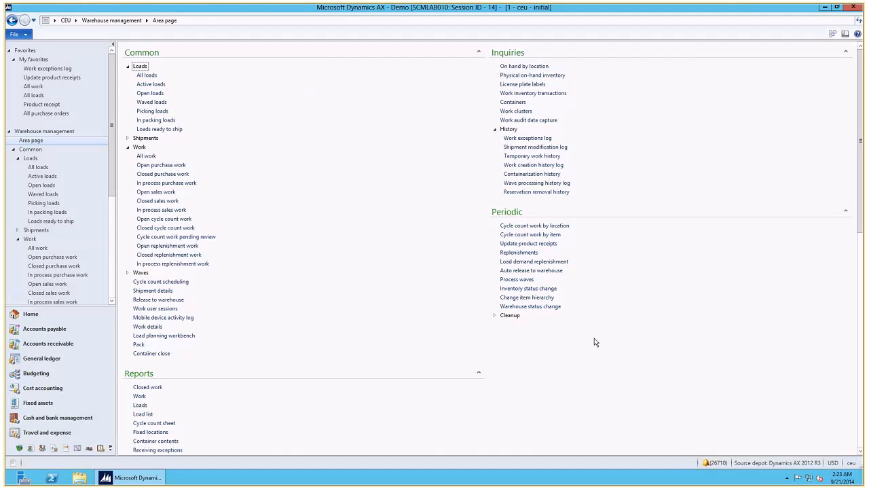
mouse_move(217, 79)
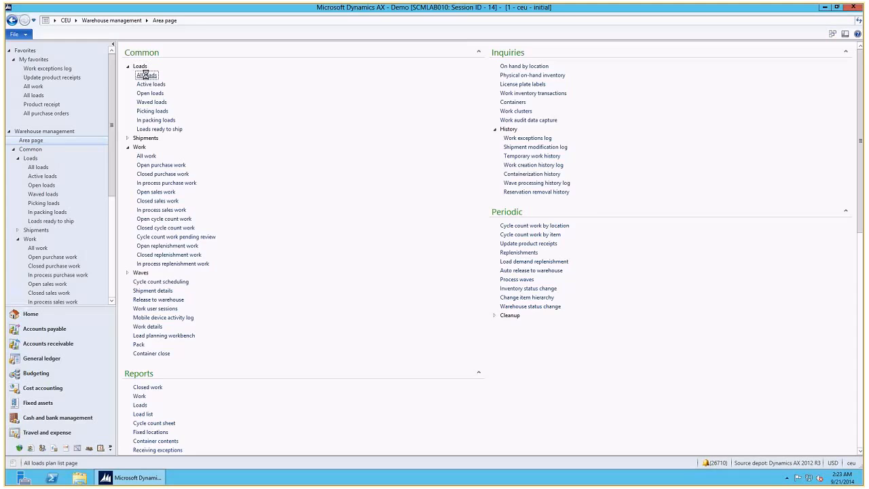
Open the All loads list to reach inbound load CEU-000006 with its two purchase order lines.
left_click(146, 75)
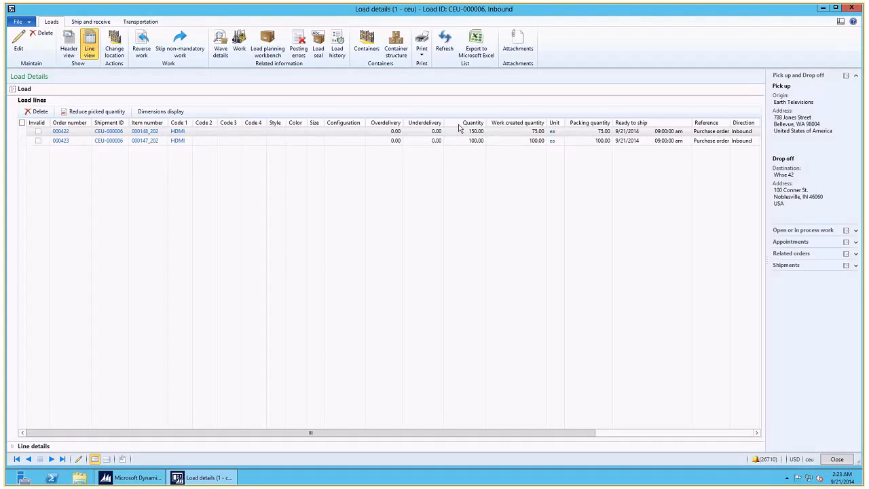
Review the packing structure of load CEU-000006, checking items on both pallets including LPMeach9N02, then close it.
left_click(92, 16)
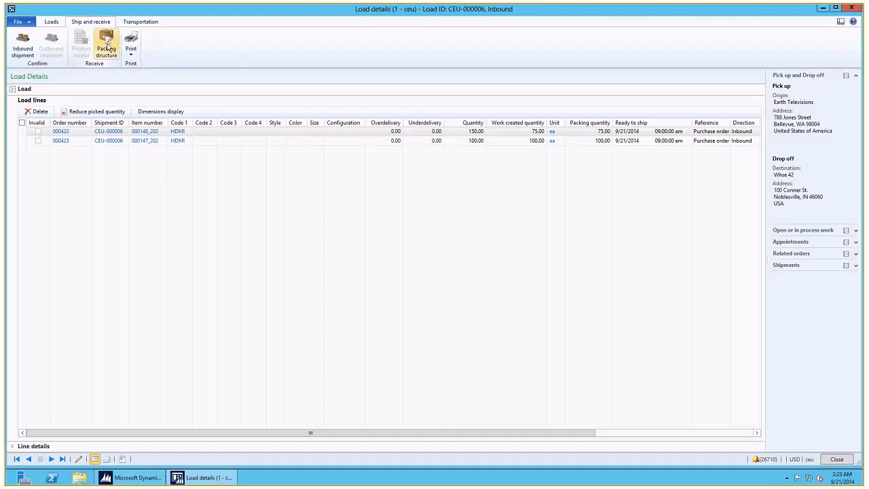
left_click(108, 42)
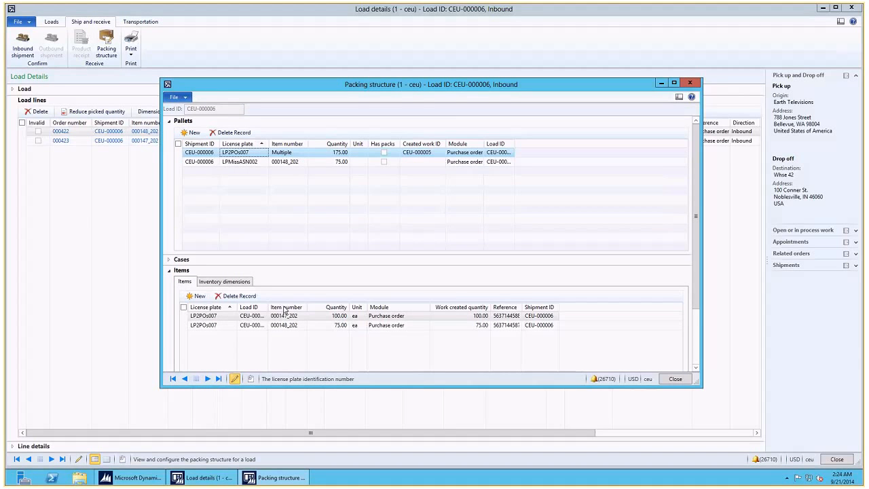
left_click(242, 161)
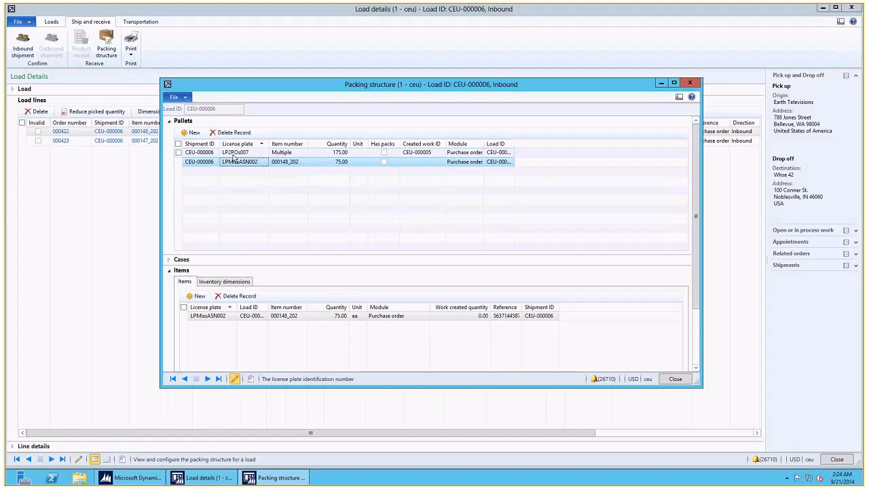
left_click(237, 152)
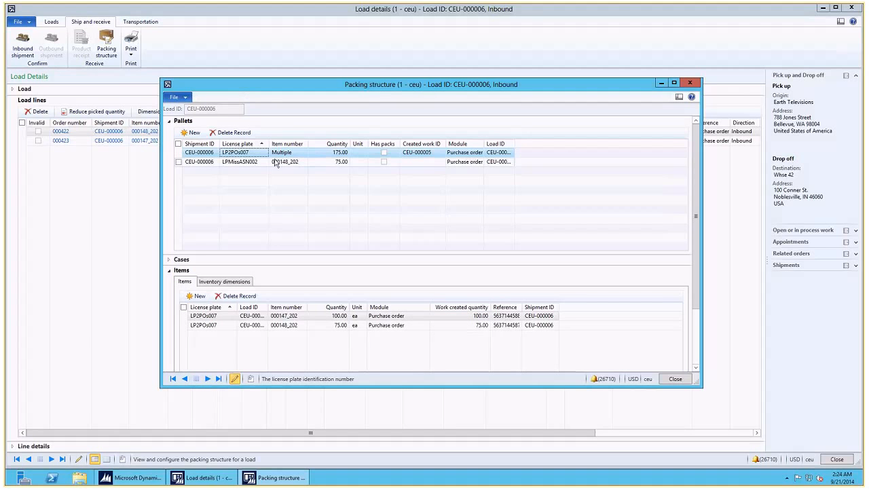
left_click(286, 162)
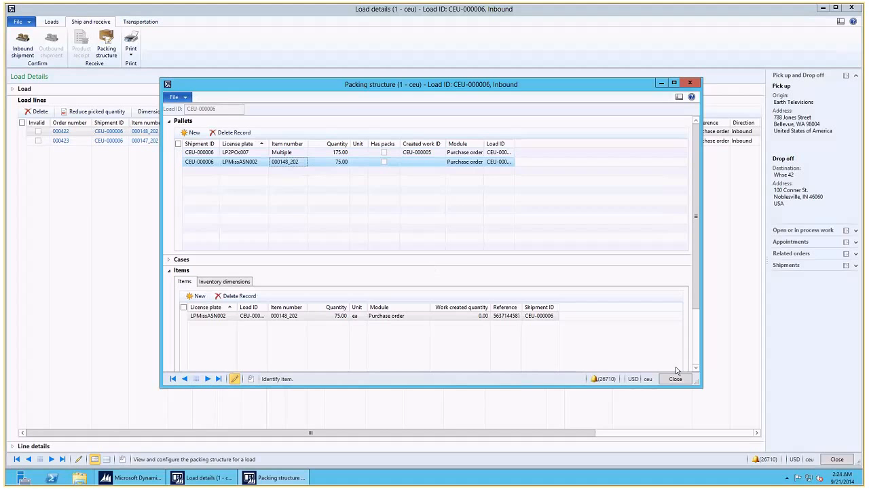
left_click(676, 378)
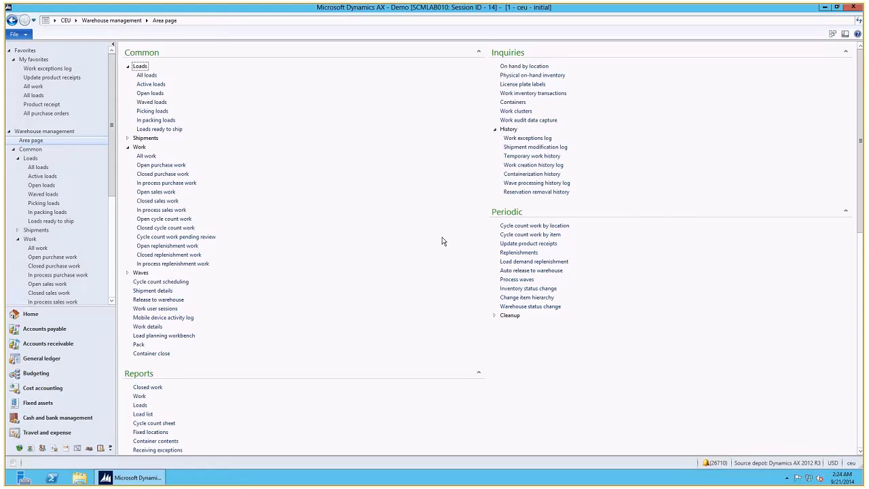
mouse_move(529, 243)
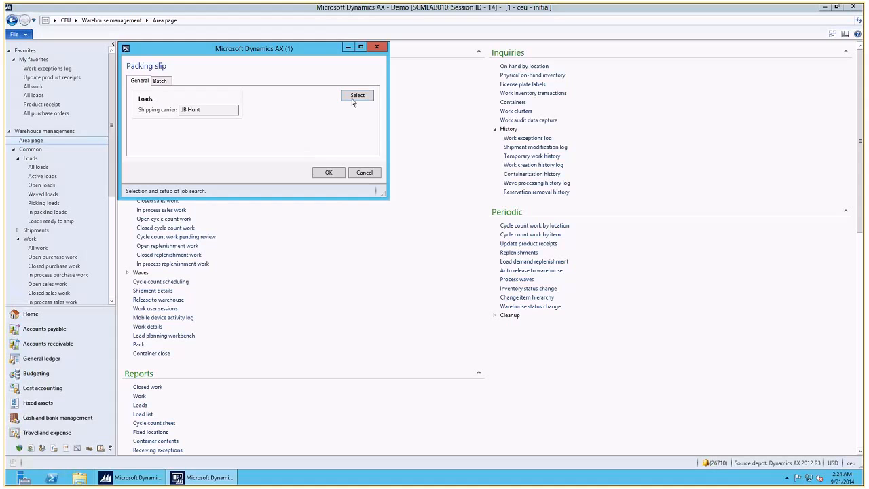
Run Update product receipts for loads with status Received, confirming shipment CEU-000006.
left_click(355, 95)
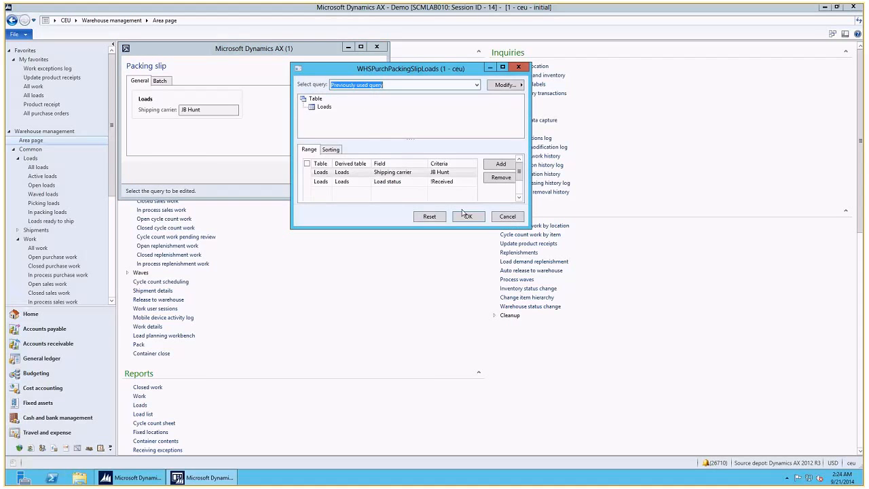
left_click(469, 216)
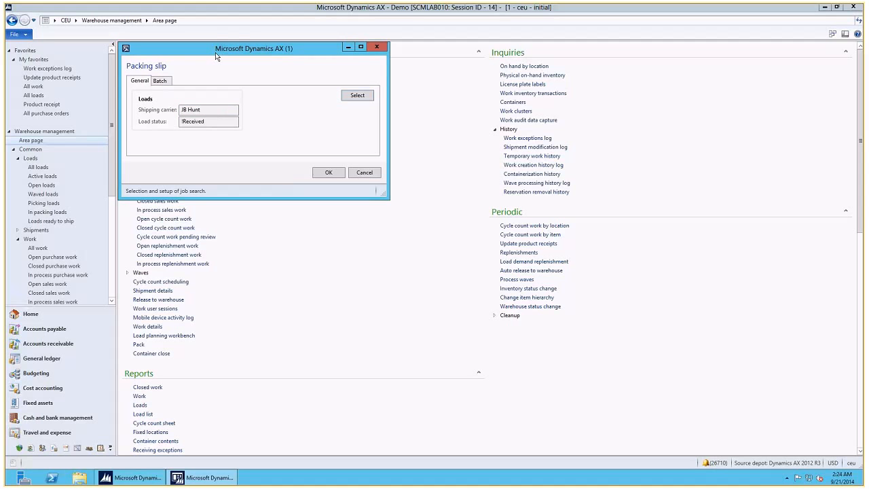
left_click(209, 108)
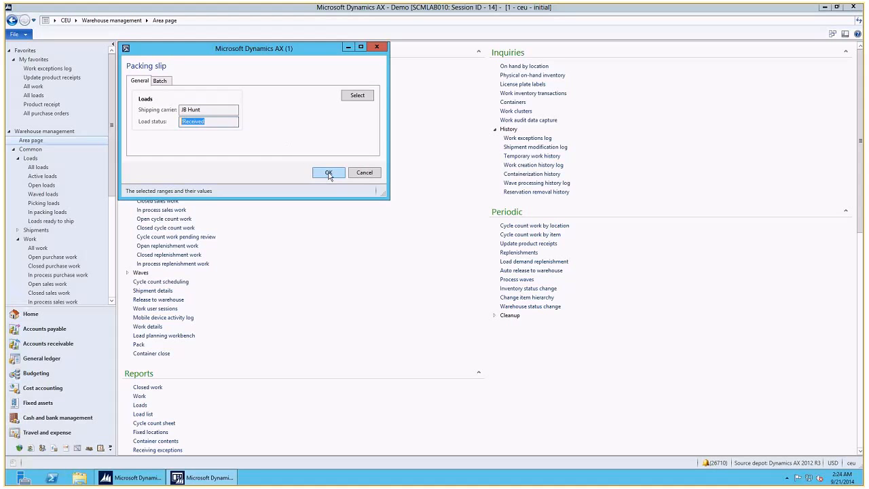
left_click(328, 172)
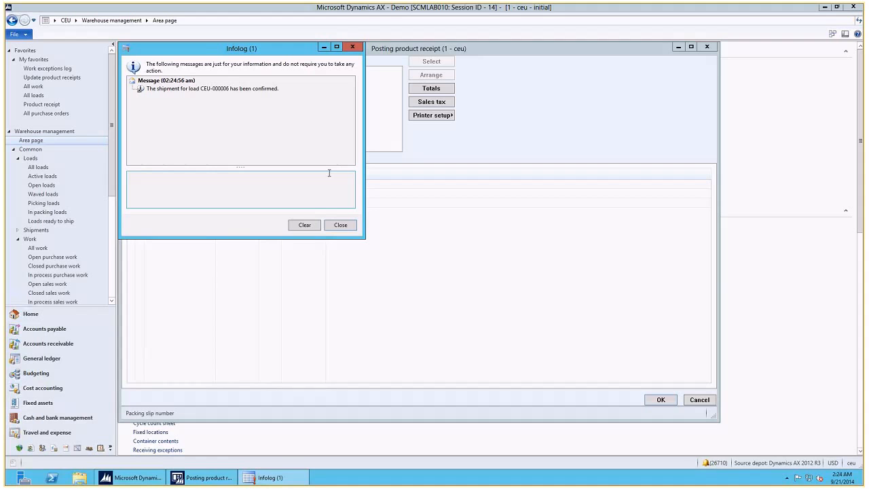
mouse_move(296, 185)
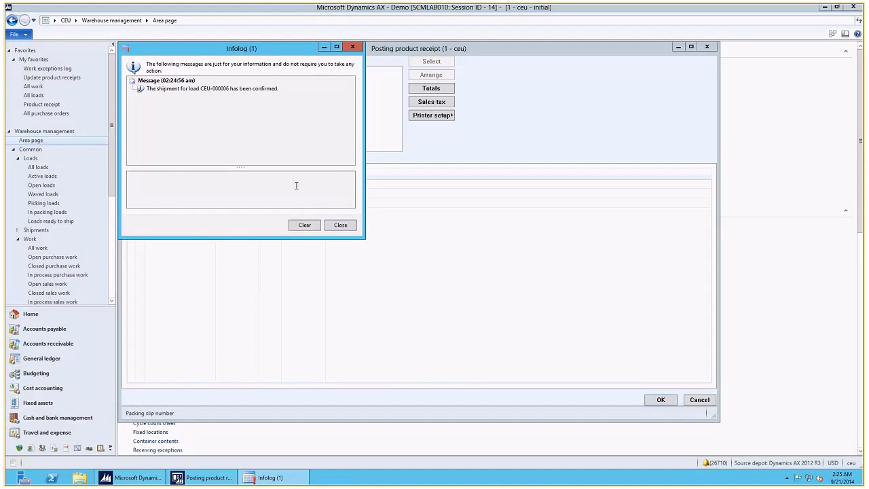
Post product receipts CEU-000006_1 and CEU-000006_2 for orders 000422 and 000423, dismissing the Infolog messages.
left_click(339, 226)
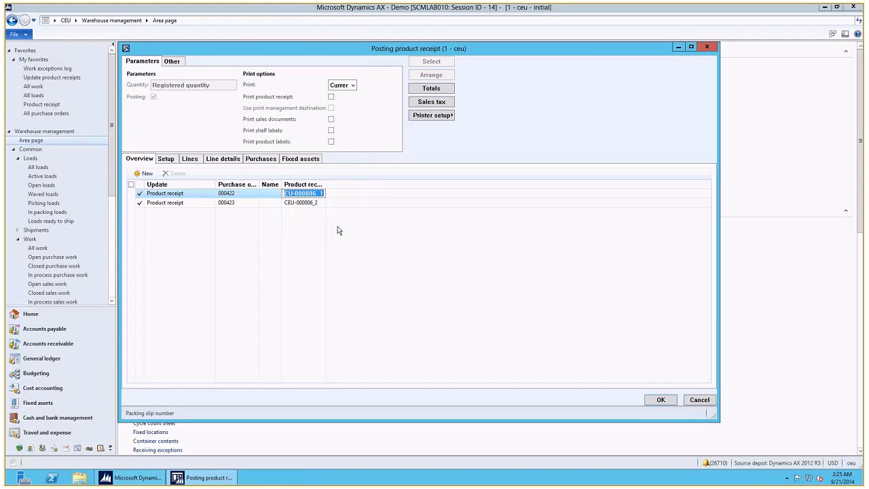
left_click(231, 193)
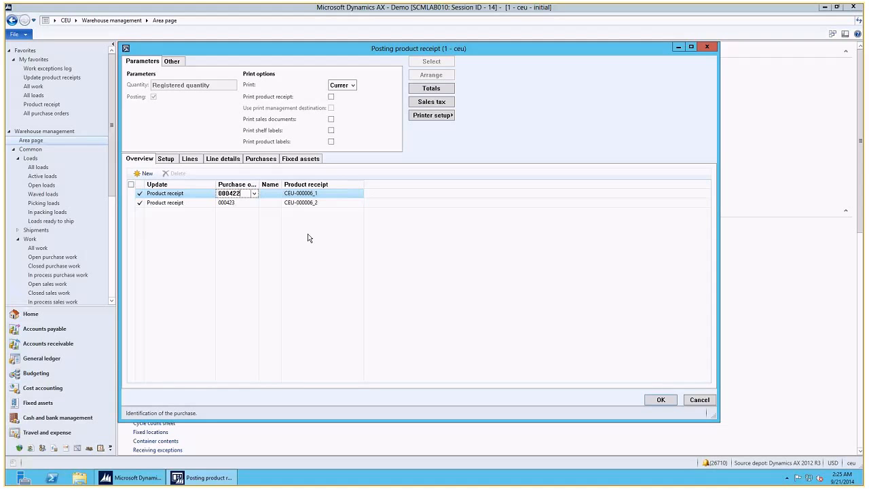
mouse_move(325, 239)
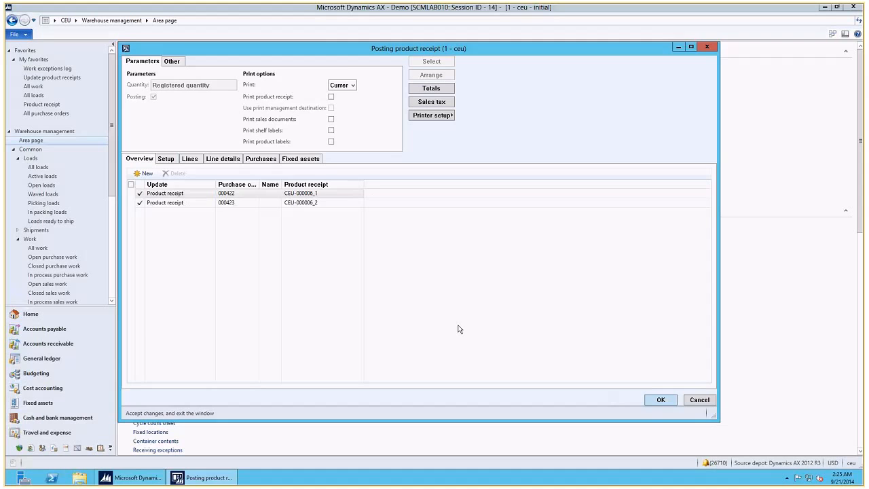
left_click(660, 399)
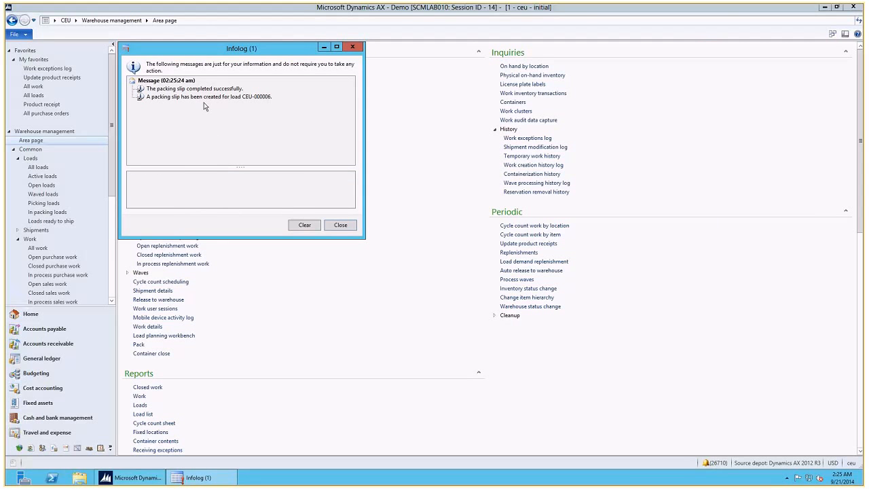
left_click(340, 226)
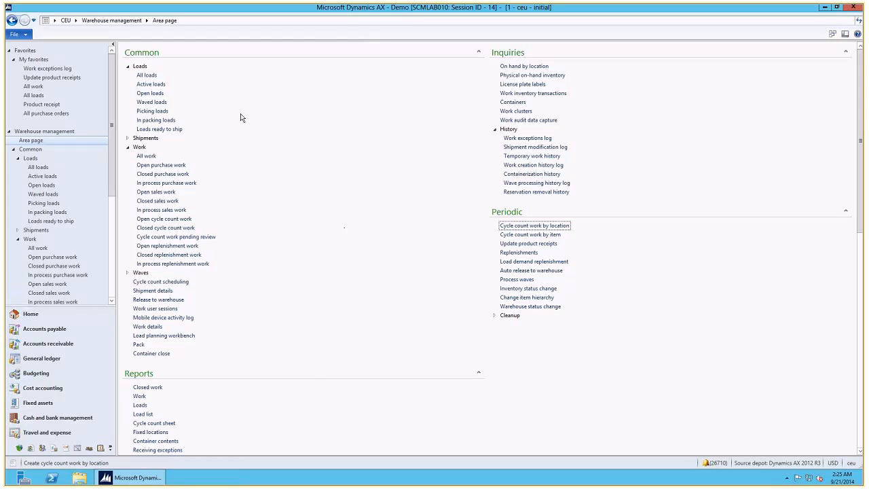
Review the All loads list and return to the Warehouse management area page.
left_click(147, 75)
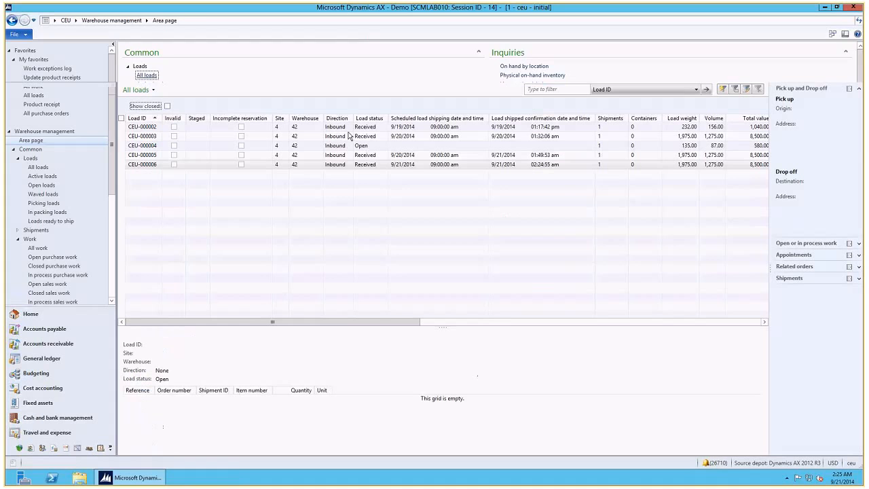
left_click(142, 164)
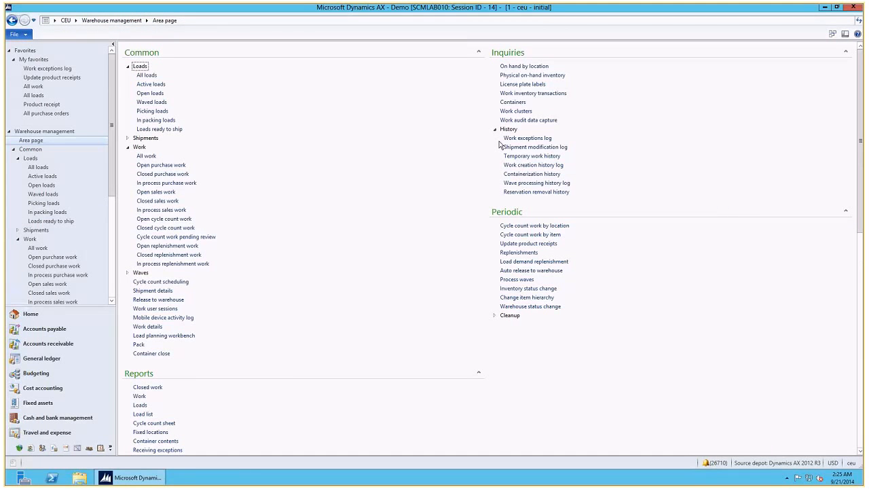
Inspect the MissingItem receiving exception for CEU-000006 in the work exceptions log, then close it.
left_click(527, 138)
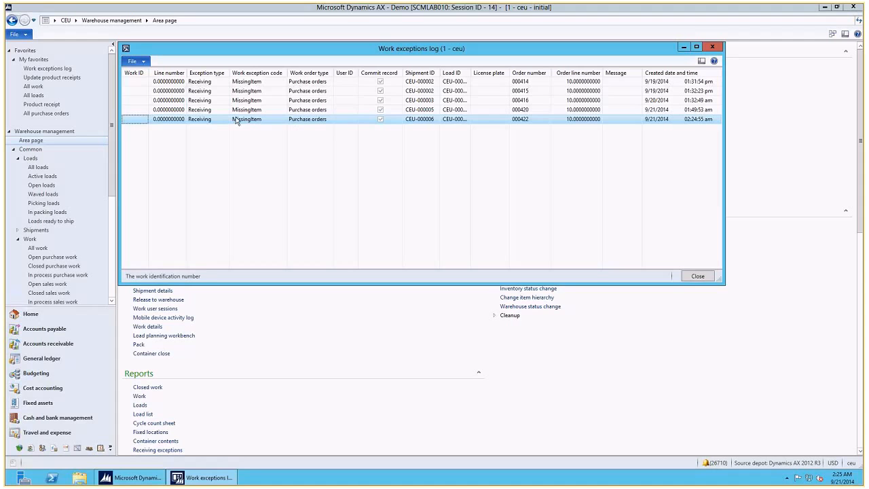
left_click(209, 119)
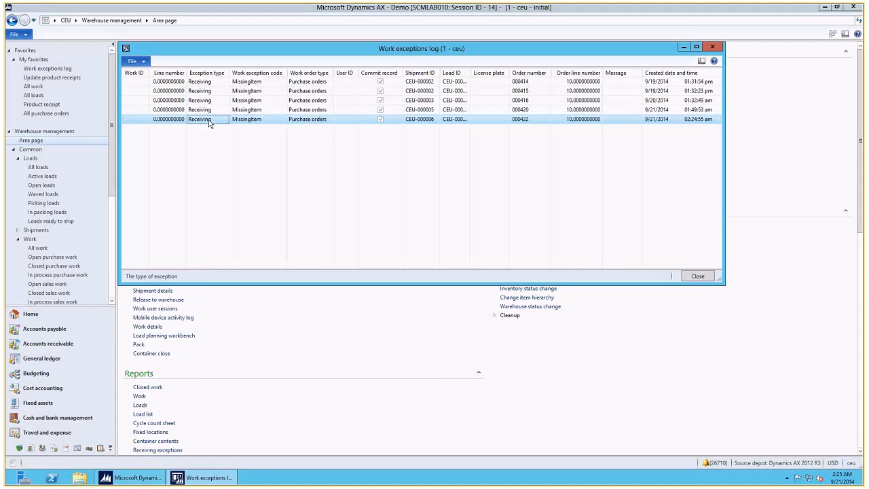
left_click(256, 119)
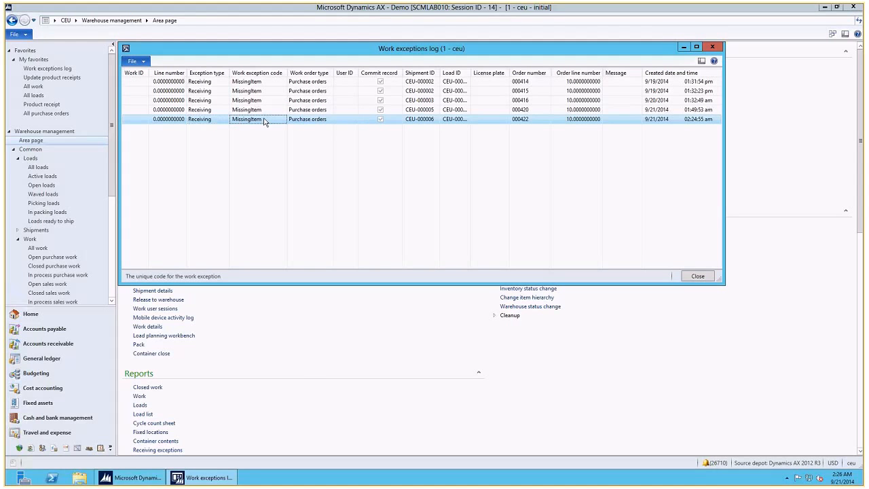
mouse_move(270, 124)
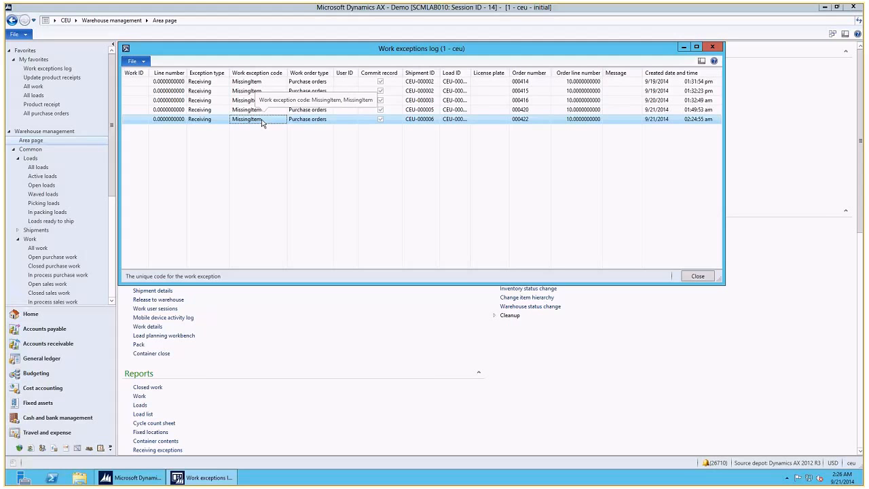
mouse_move(489, 107)
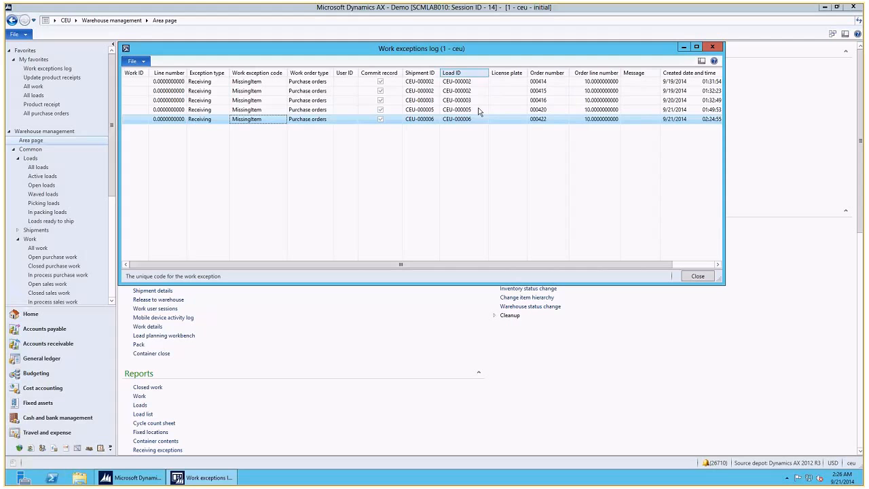
left_click(546, 119)
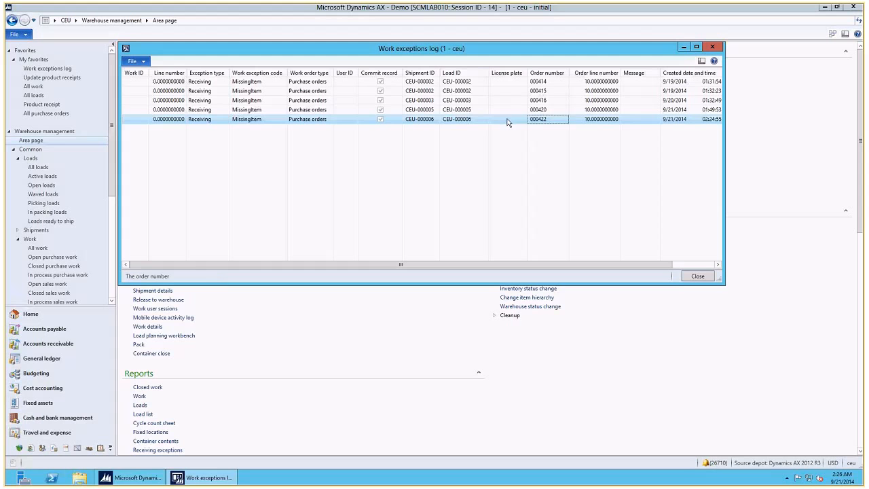
left_click(507, 119)
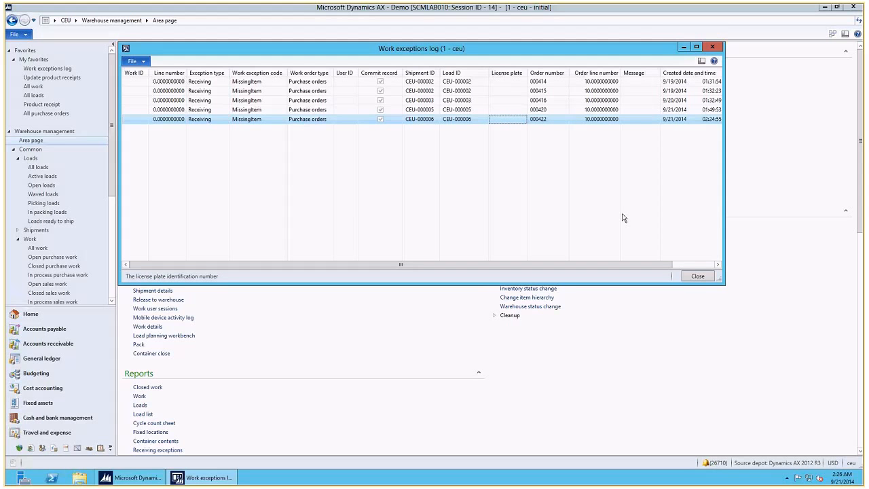
mouse_move(698, 276)
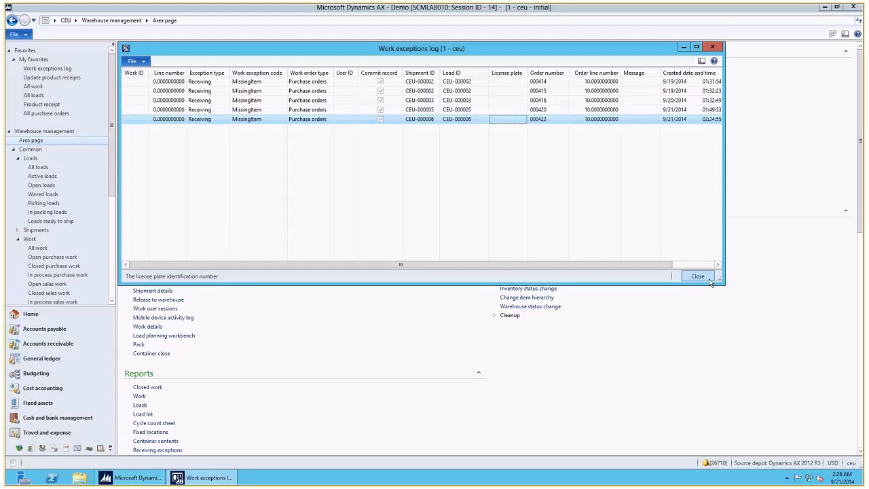
left_click(698, 275)
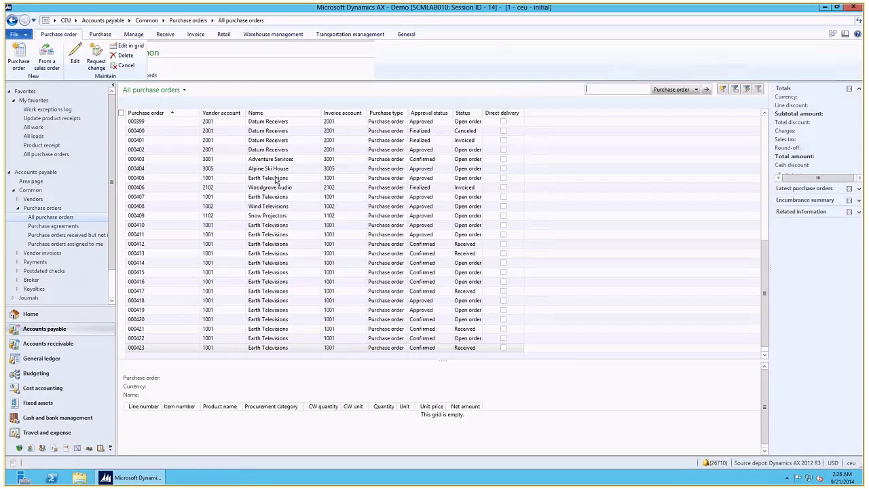
Check line quantities of purchase order 000422 (75 of 150 received) and close the view.
left_click(269, 348)
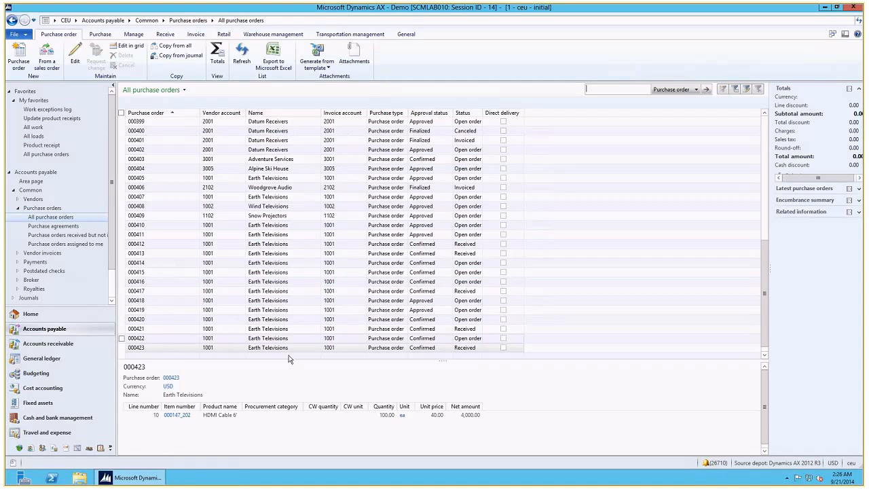
left_click(282, 347)
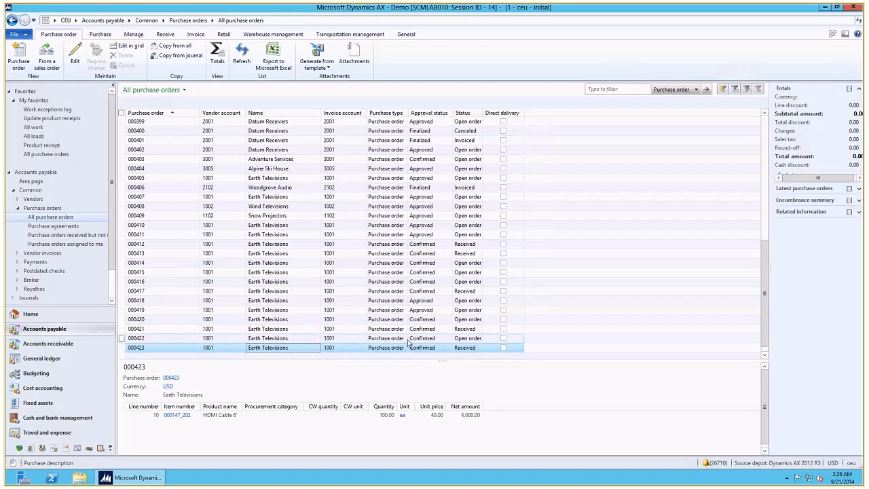
left_click(407, 338)
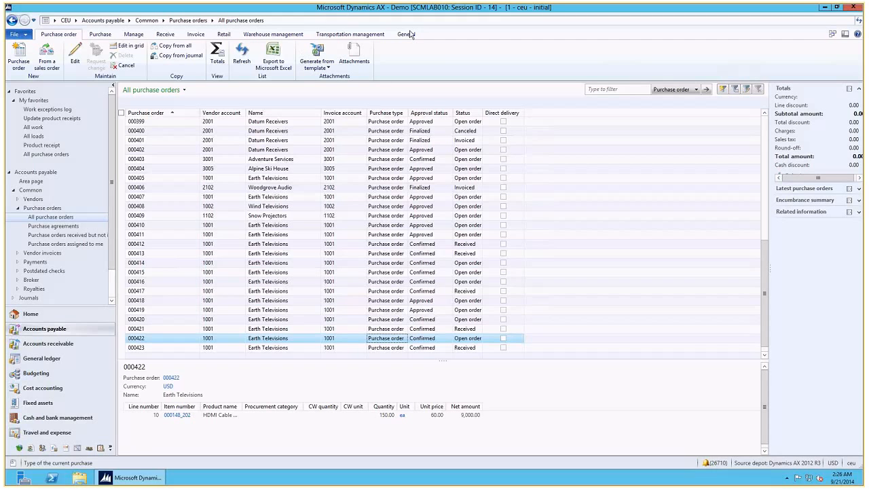
left_click(410, 34)
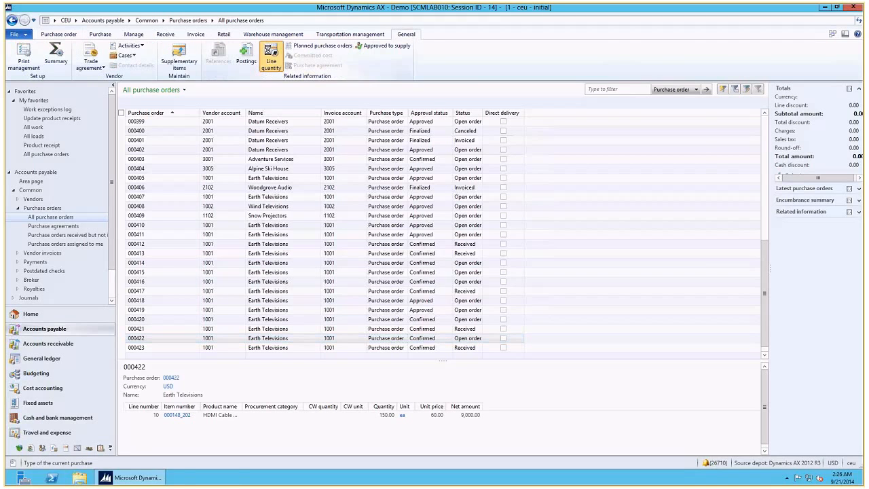
left_click(264, 54)
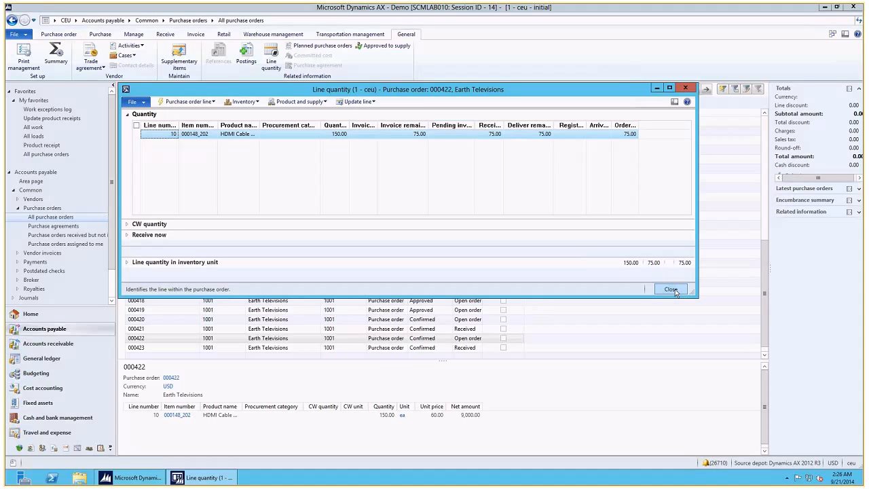
left_click(671, 289)
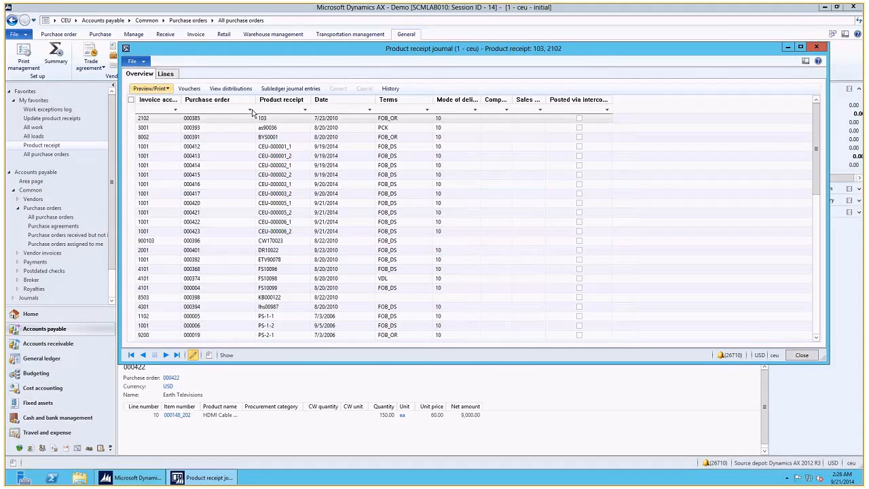
Filter the product receipt journal to 'CEU', mark receipts CEU-000006_1 and CEU-000006_2, then close it.
type("CEU*")
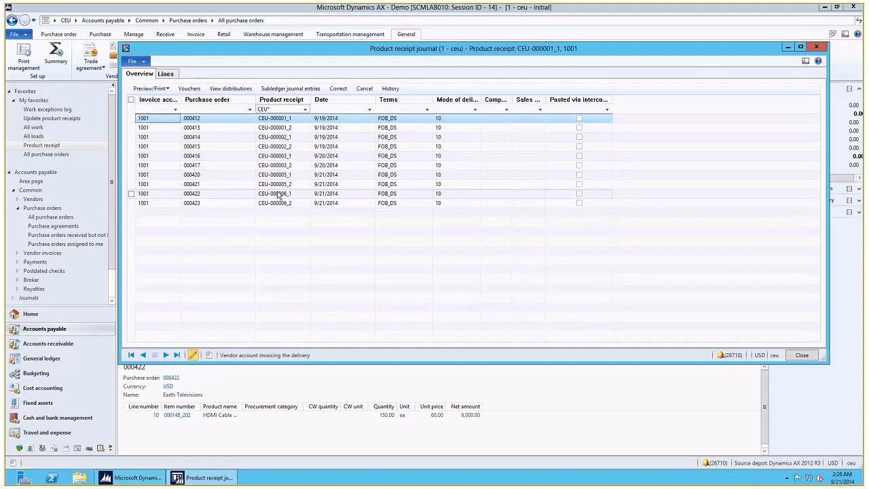
left_click(282, 192)
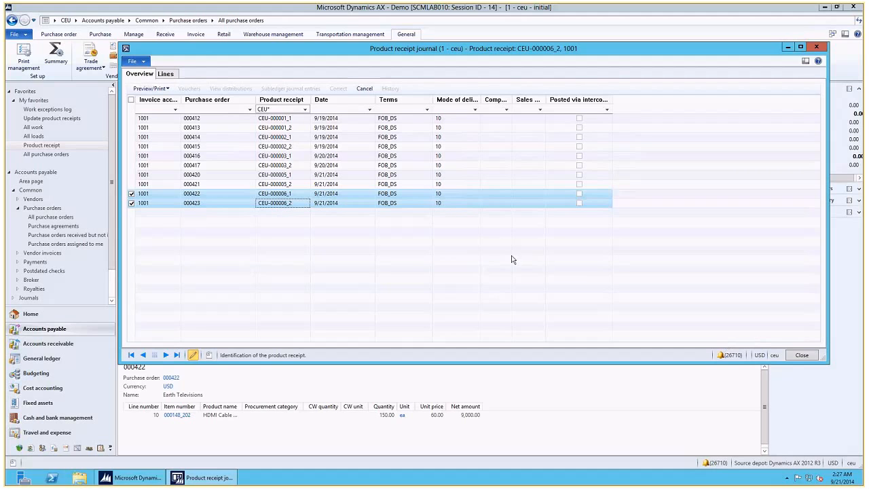
mouse_move(300, 201)
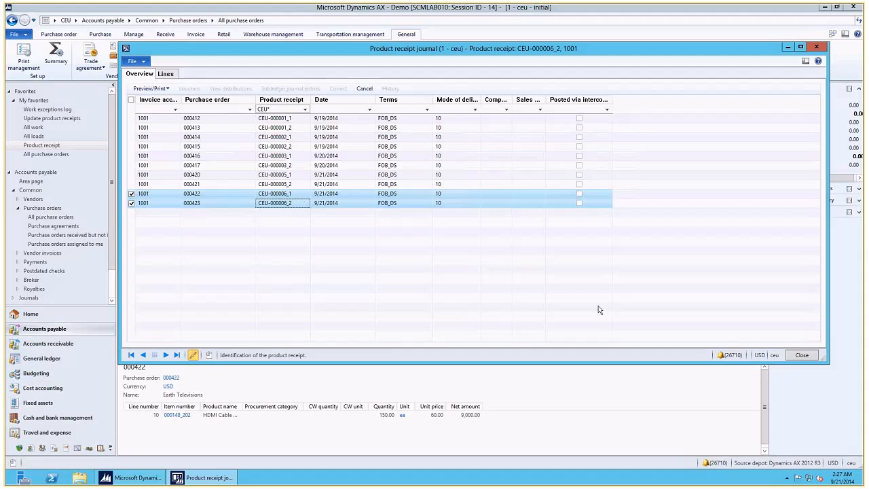
left_click(801, 356)
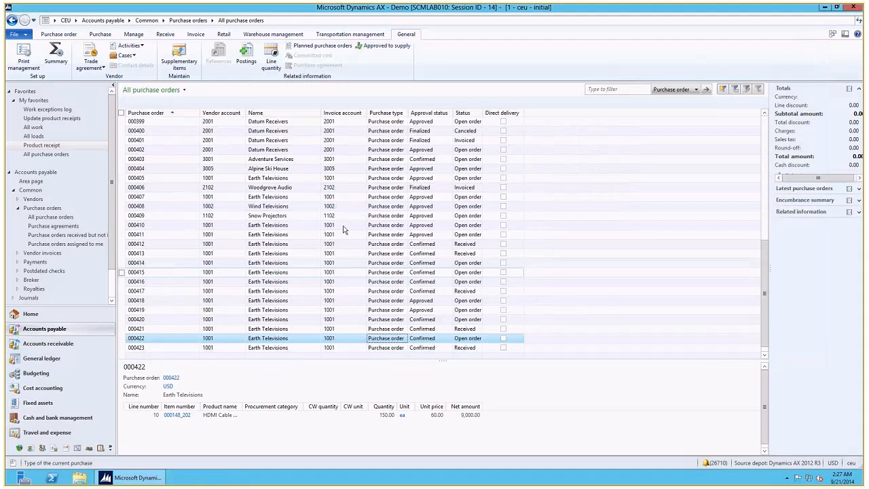